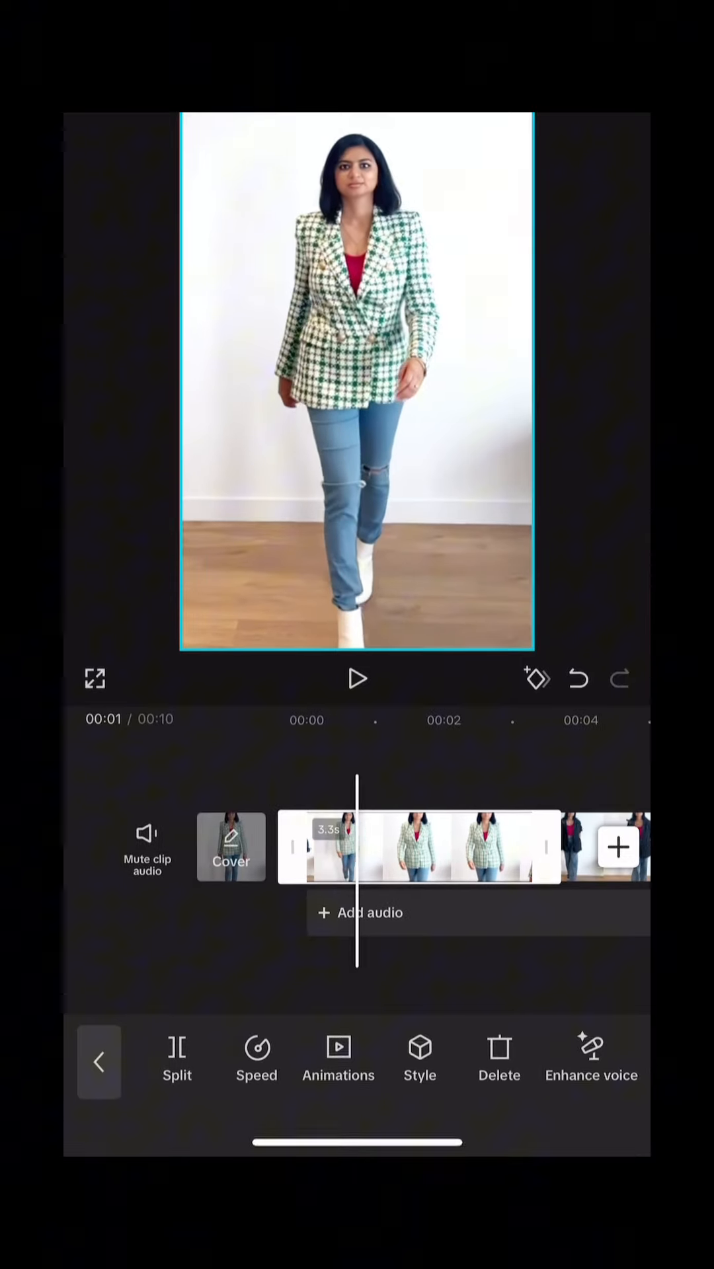
Overlay a blurred 0.5x copy of the clip with a Horizontal mask keeping the body sharp.
left_click(99, 1061)
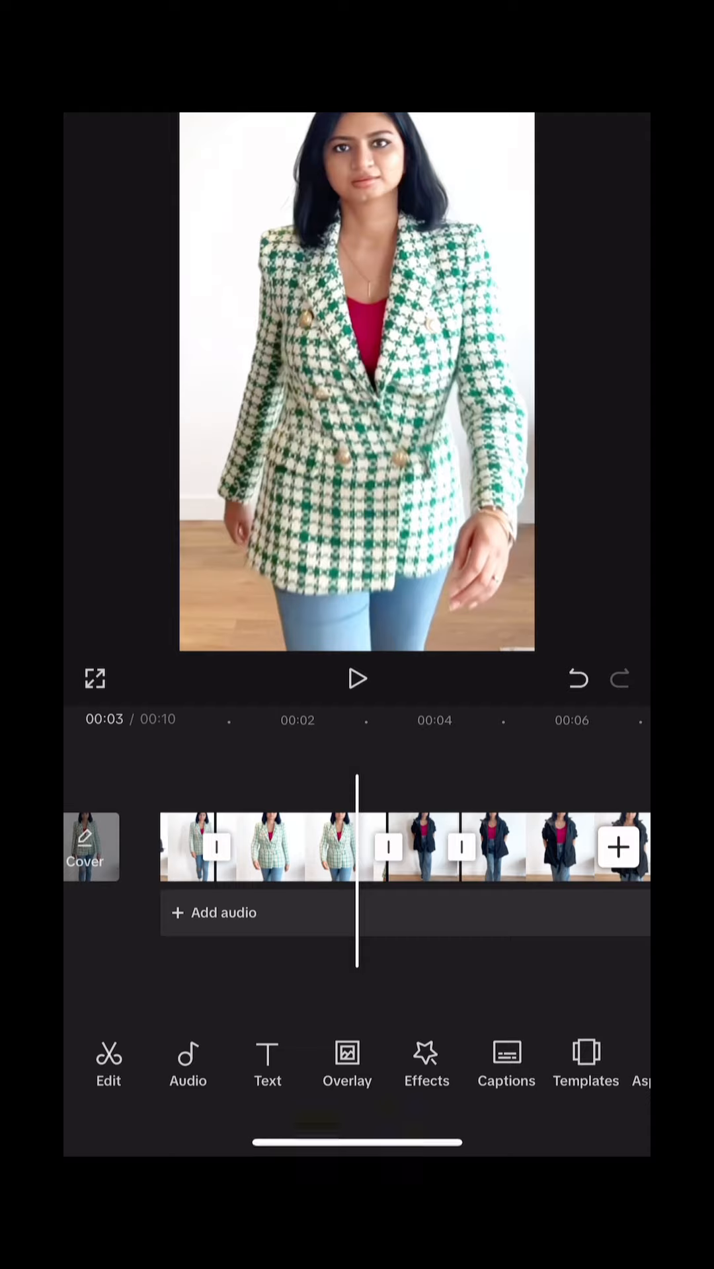
left_click(426, 1063)
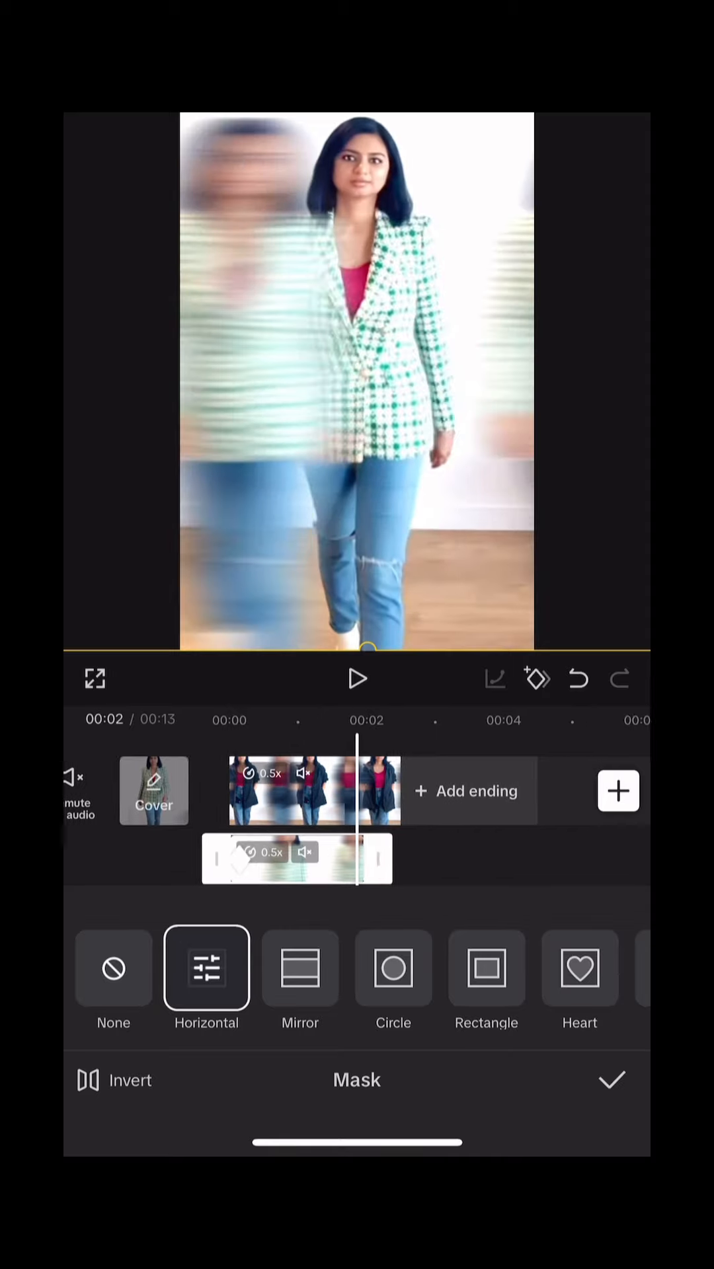
left_click(610, 1079)
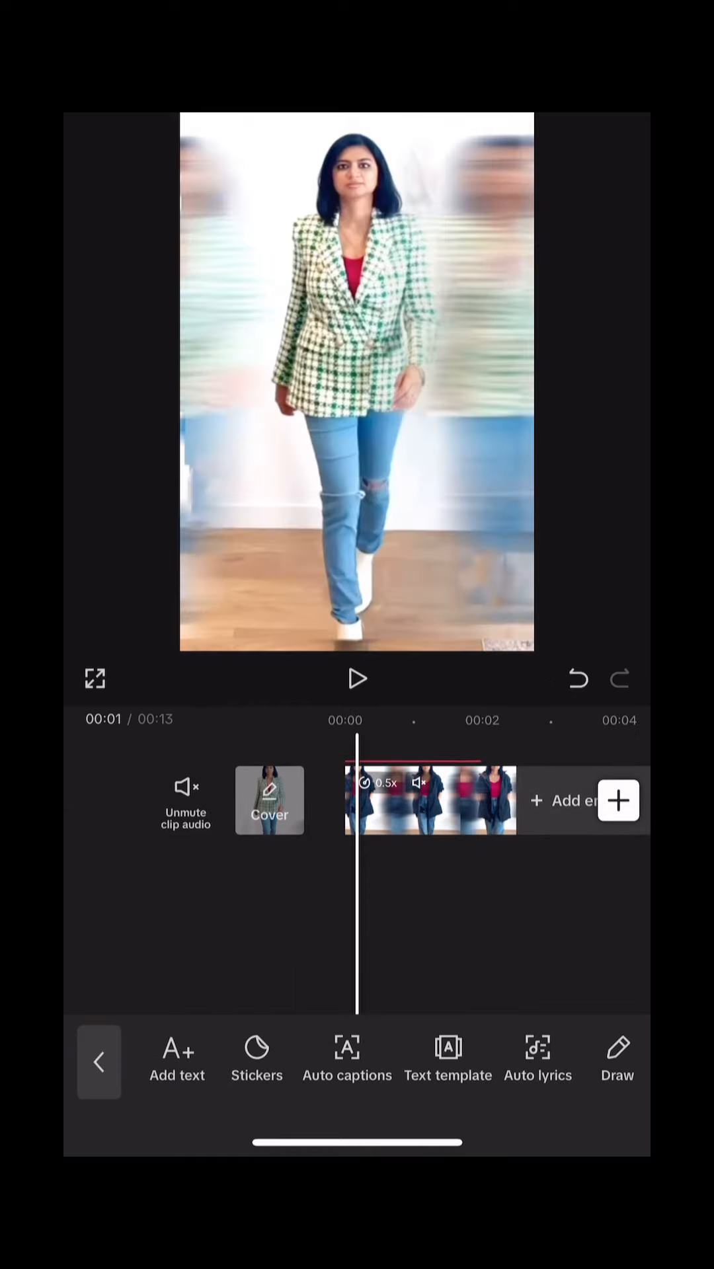
Add the row-of-flames 'Fire' sticker stretched across the bottom of the frame on its own track.
left_click(257, 1052)
type("Fire")
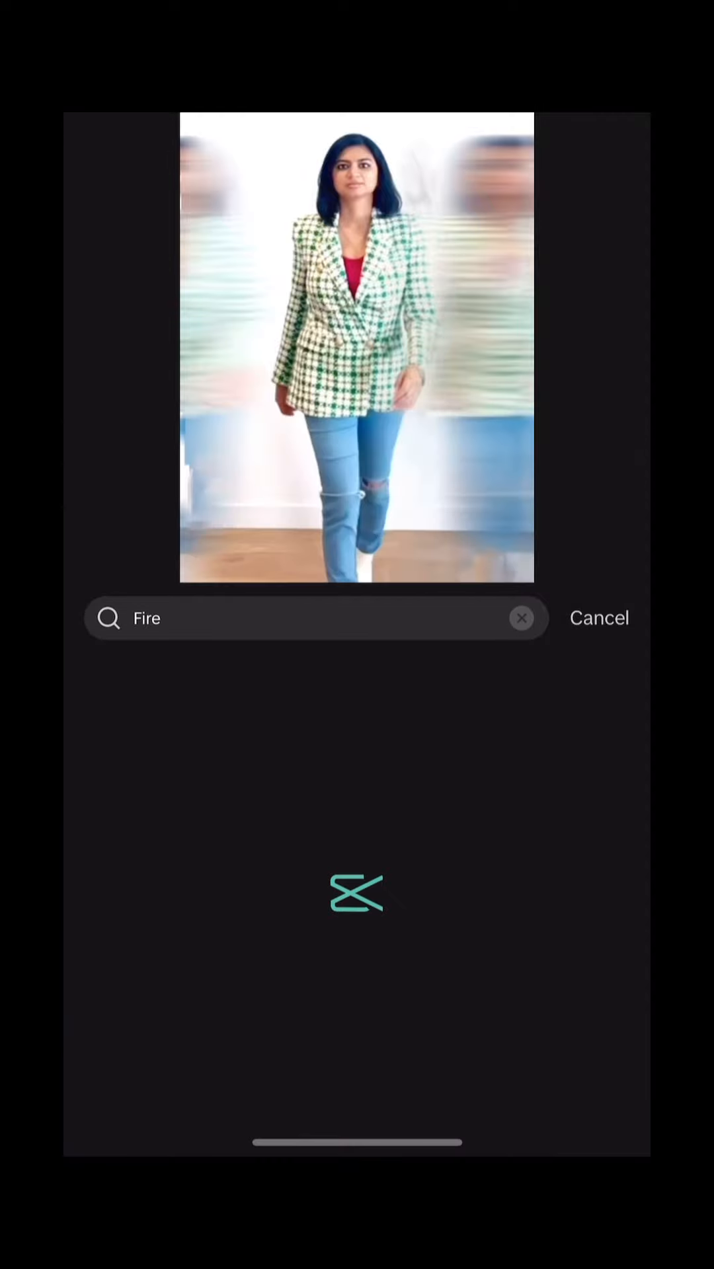
left_click(286, 742)
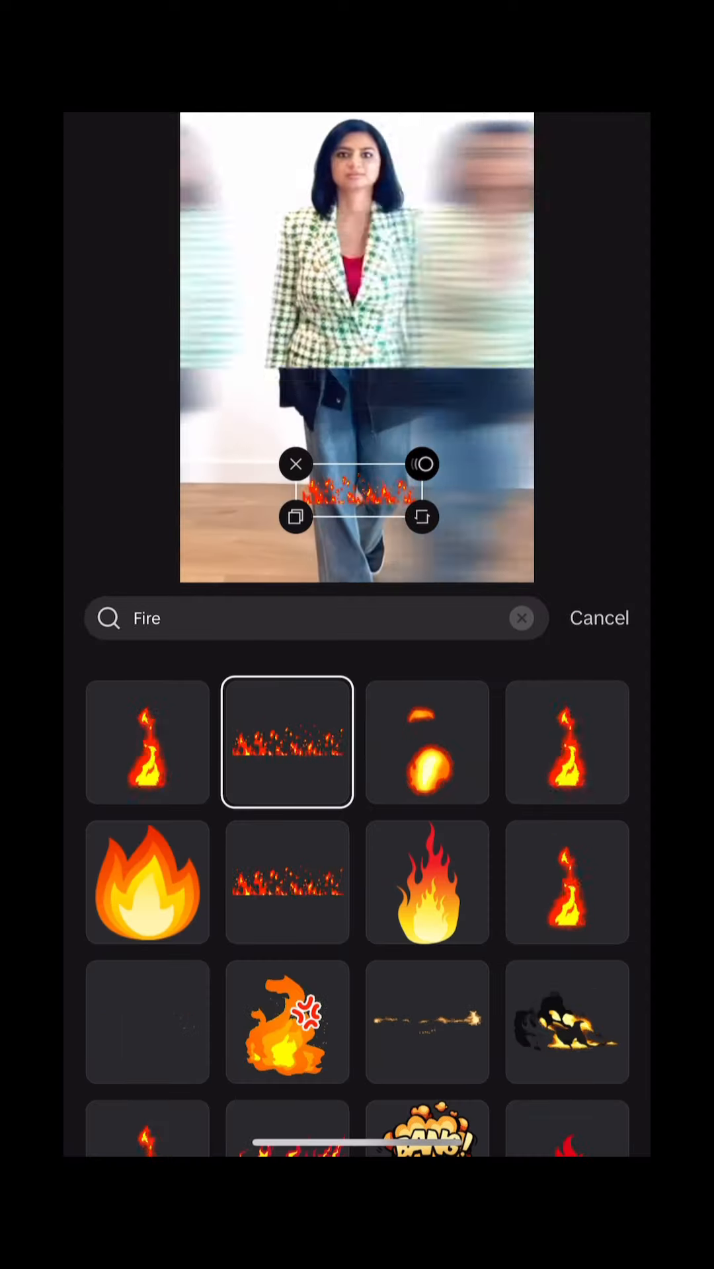
left_click(598, 617)
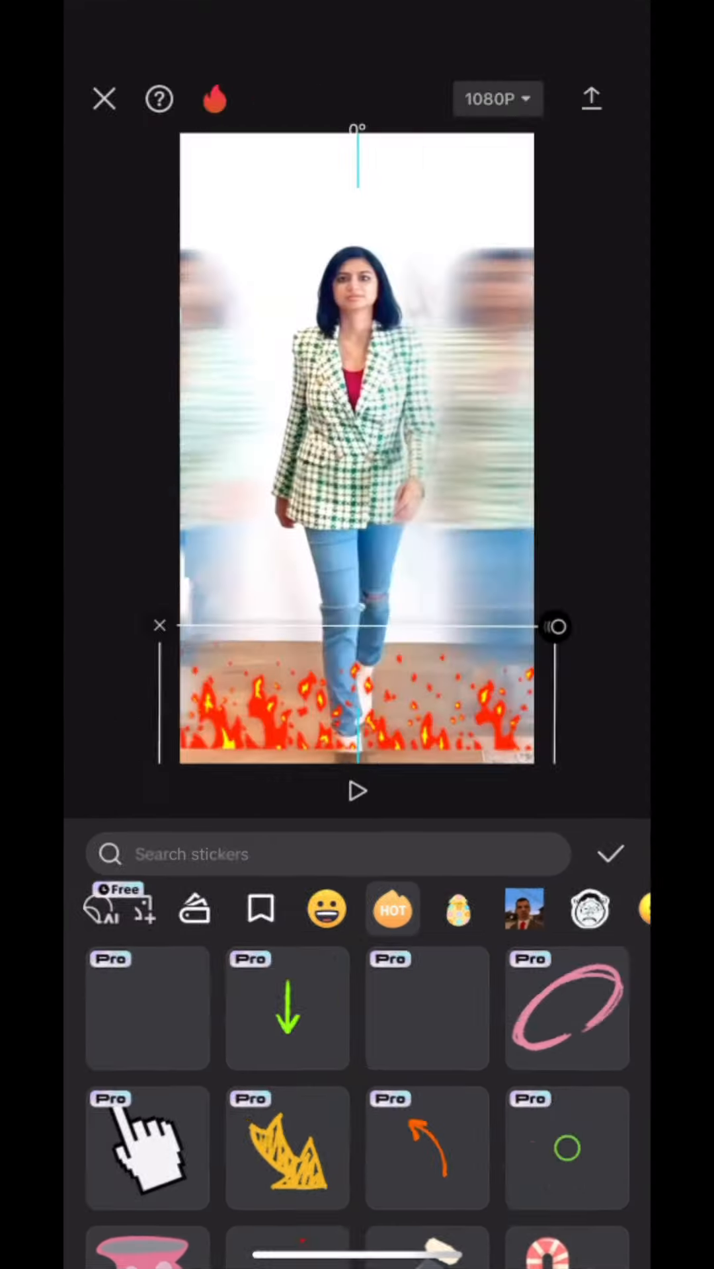
left_click(610, 854)
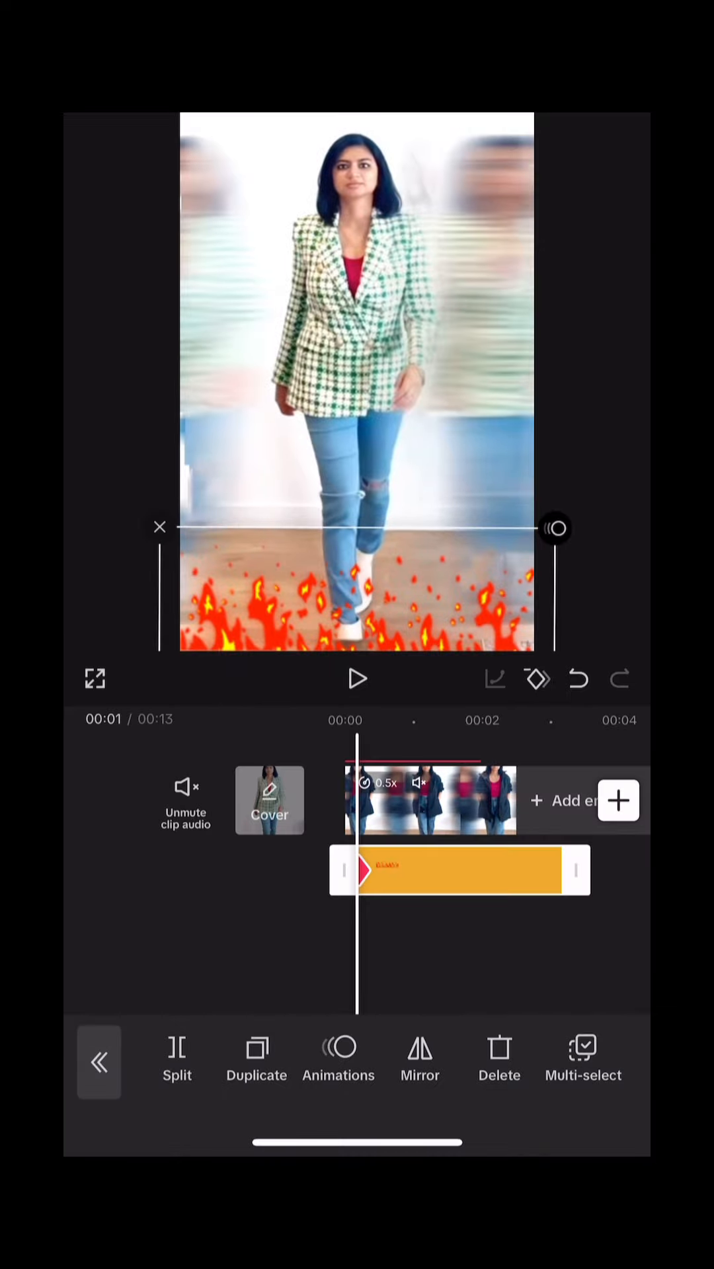